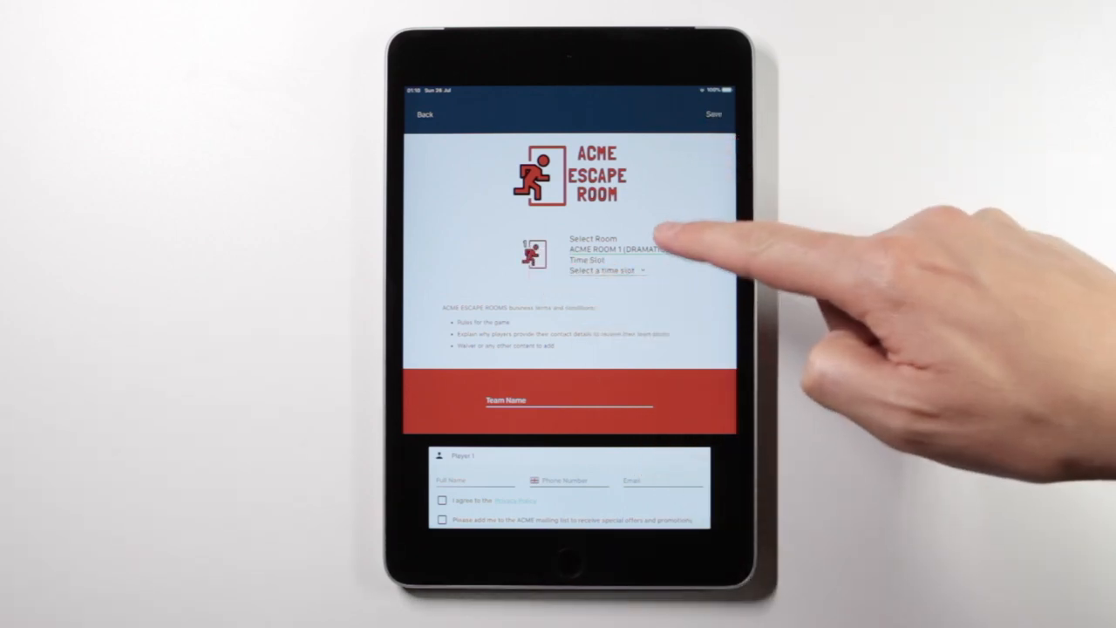
# Choose ACME ROOM 1 (DRAMATIC) as the room and 01:00 PM as the time slot.
pyautogui.click(617, 248)
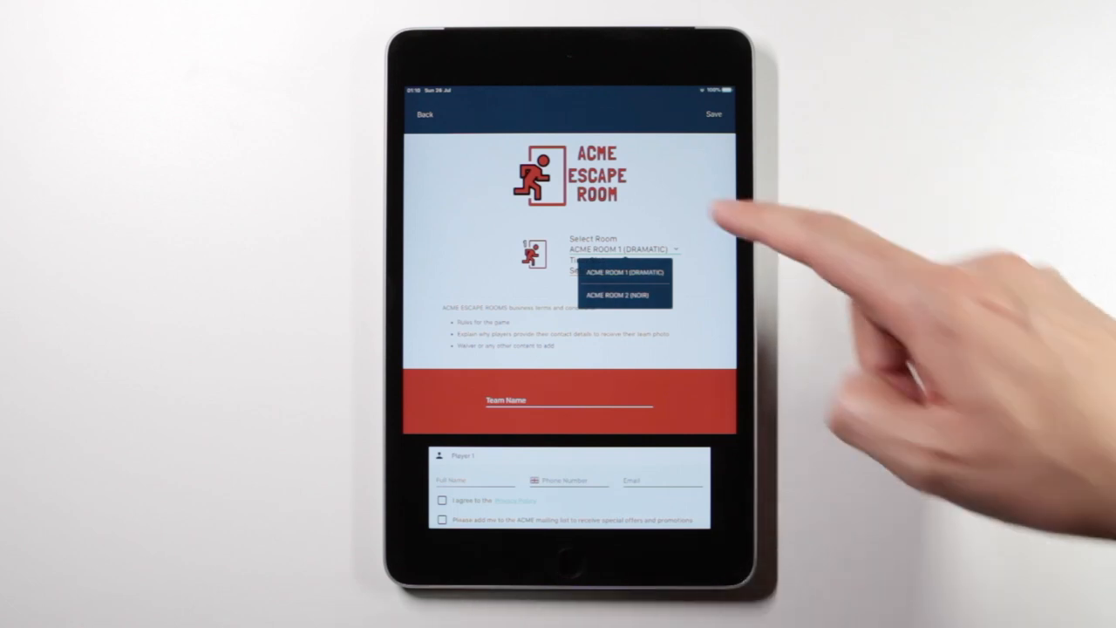
pyautogui.click(624, 273)
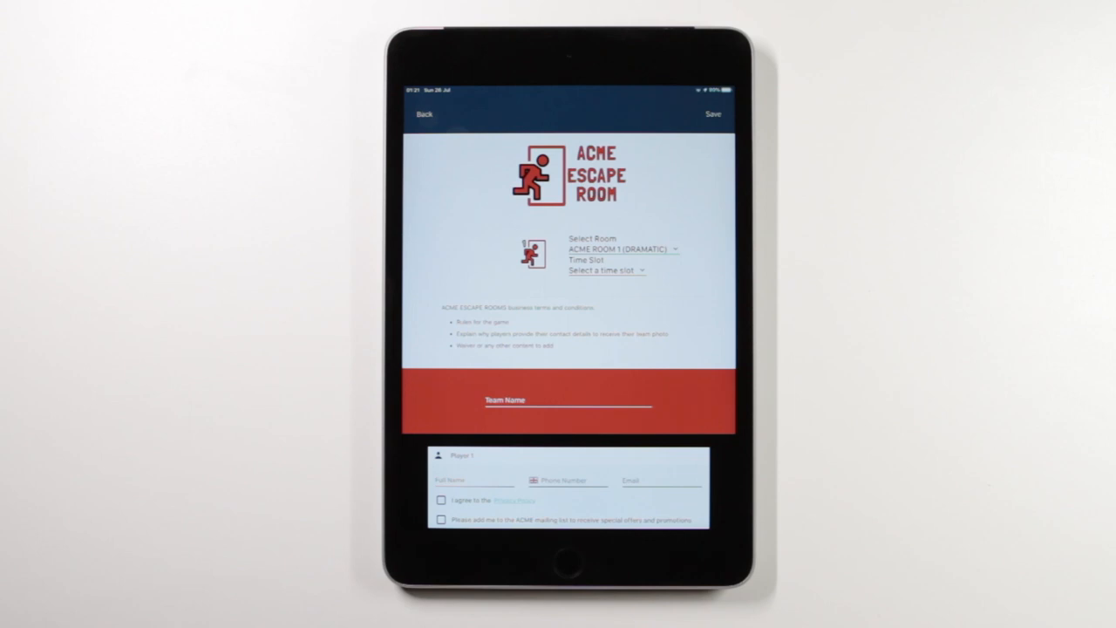
pyautogui.click(621, 248)
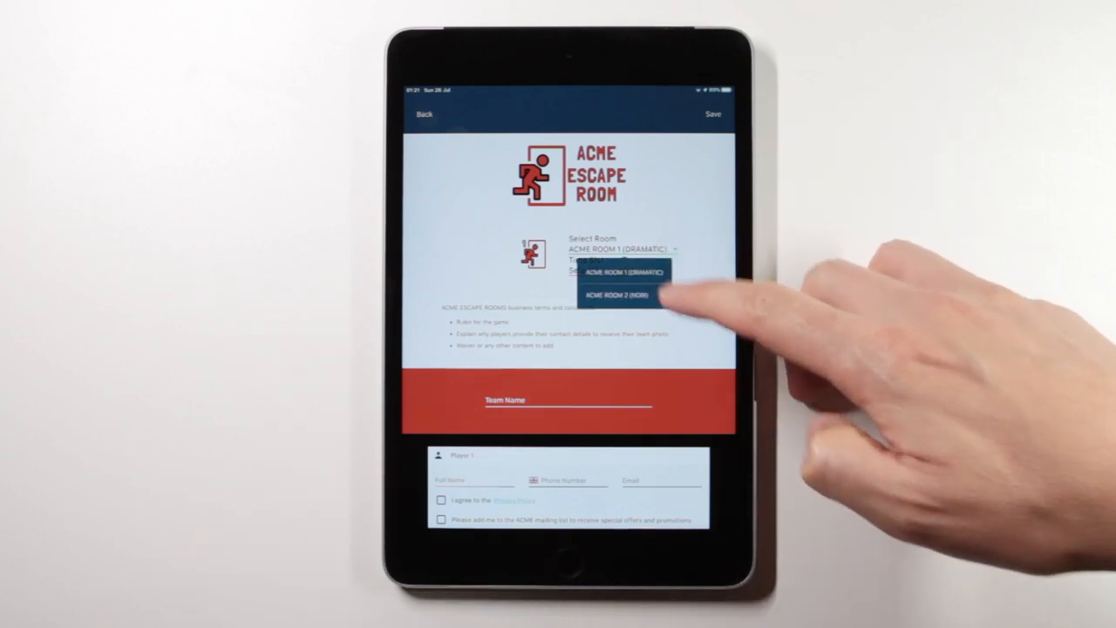
pyautogui.click(619, 274)
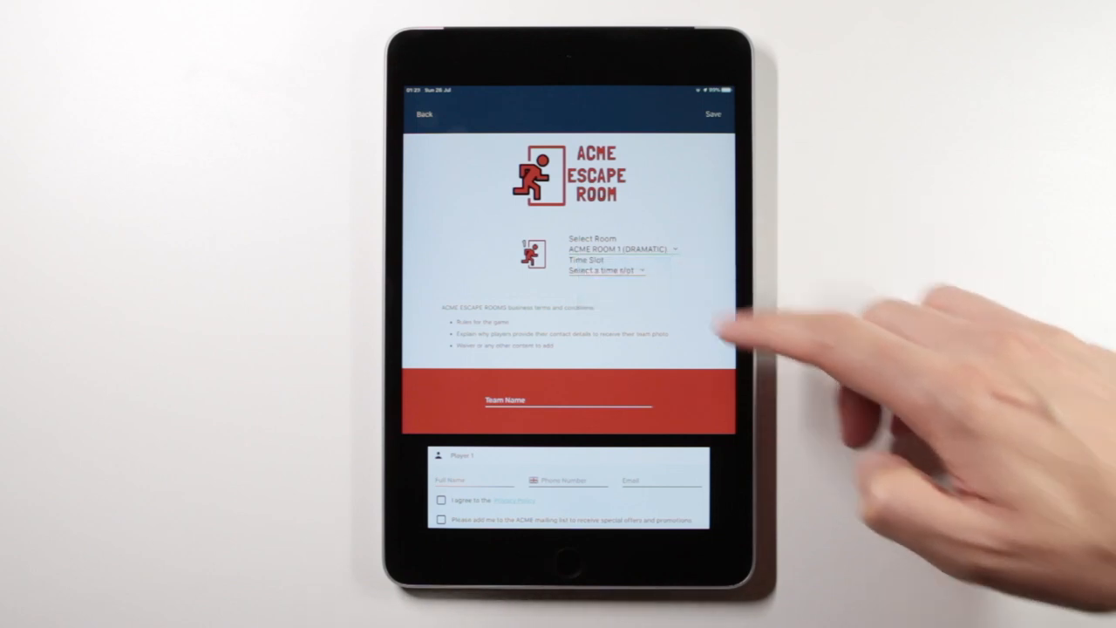
pyautogui.click(606, 270)
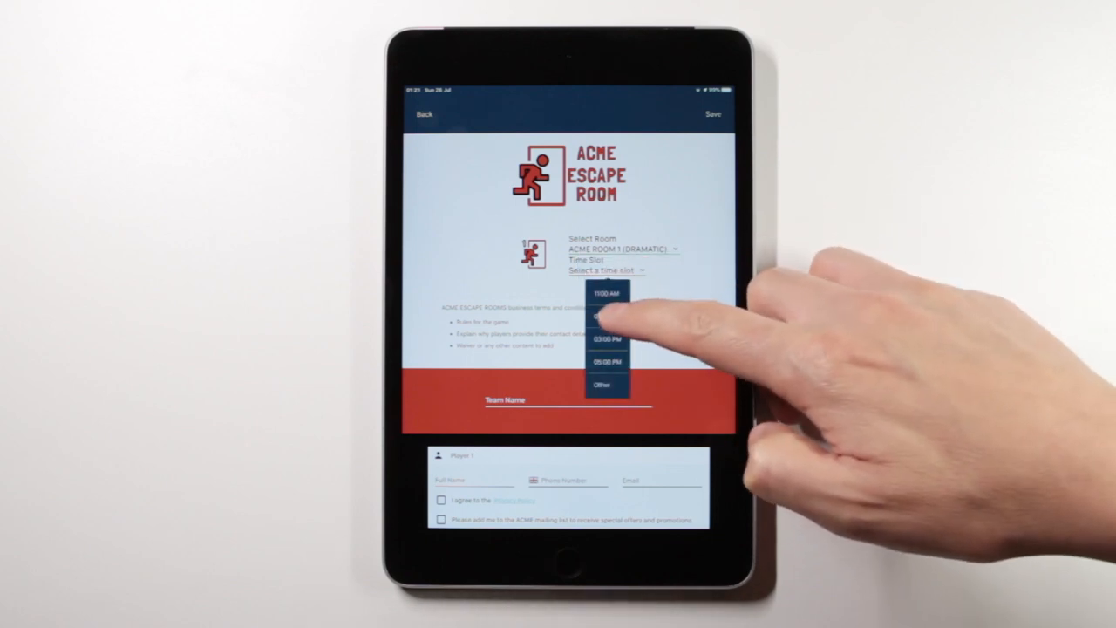
pyautogui.click(605, 315)
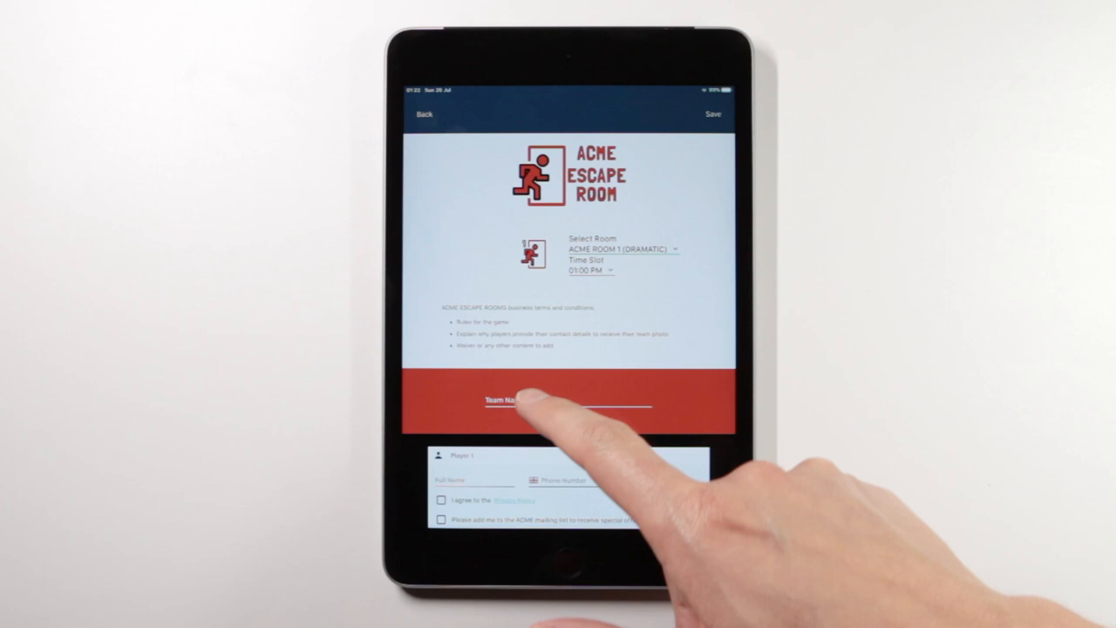
# Enter 'Demo Team' in the Team Name field.
pyautogui.click(567, 403)
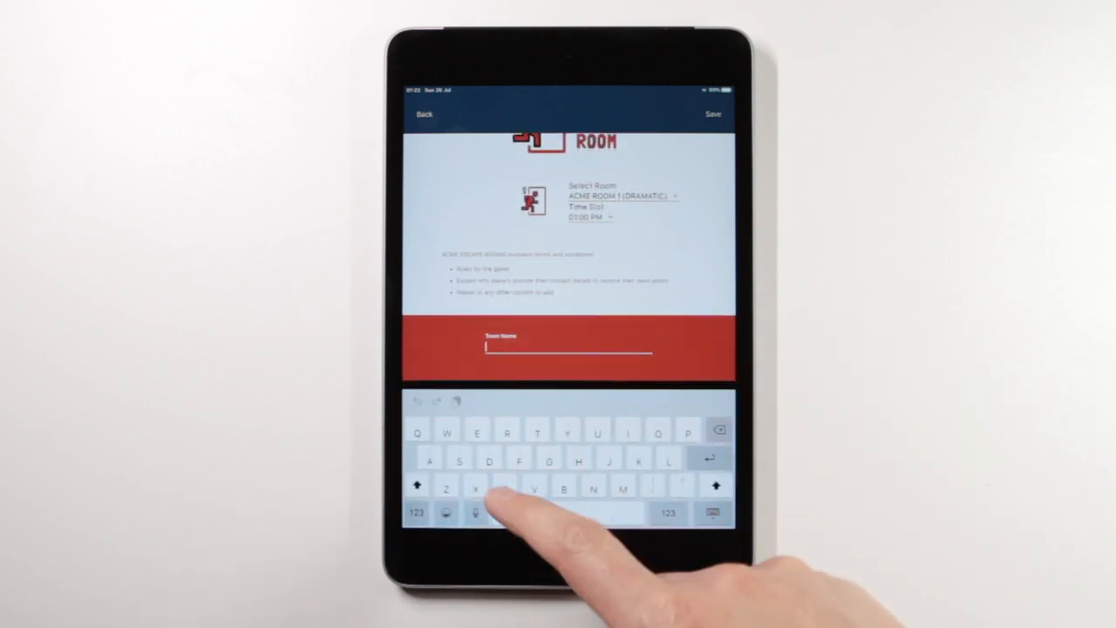
pyautogui.write('c')
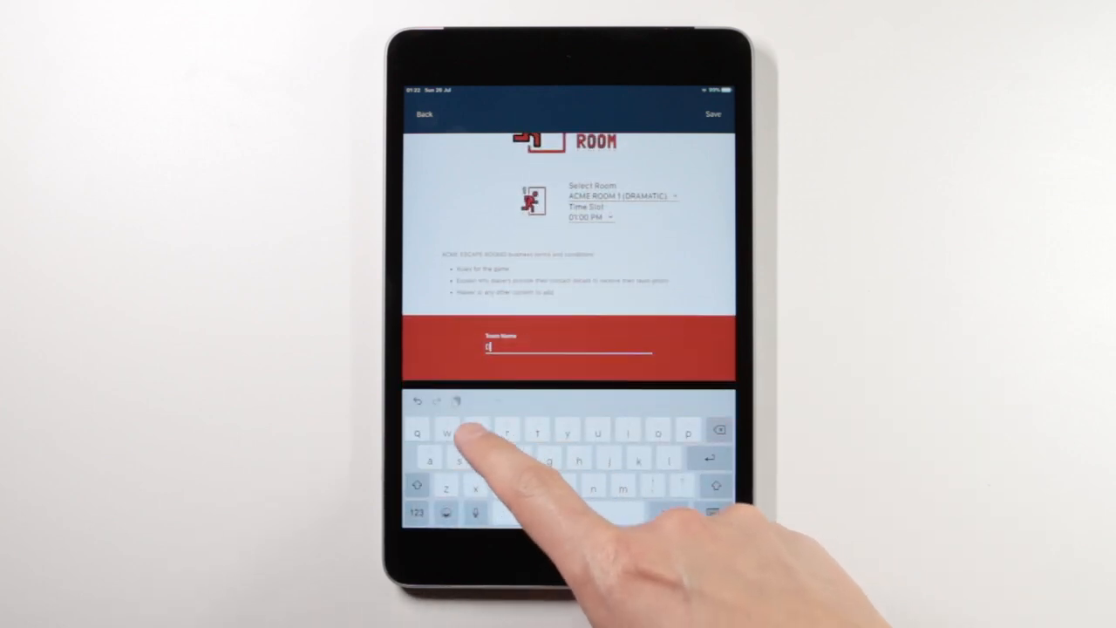
pyautogui.write('Demo Team')
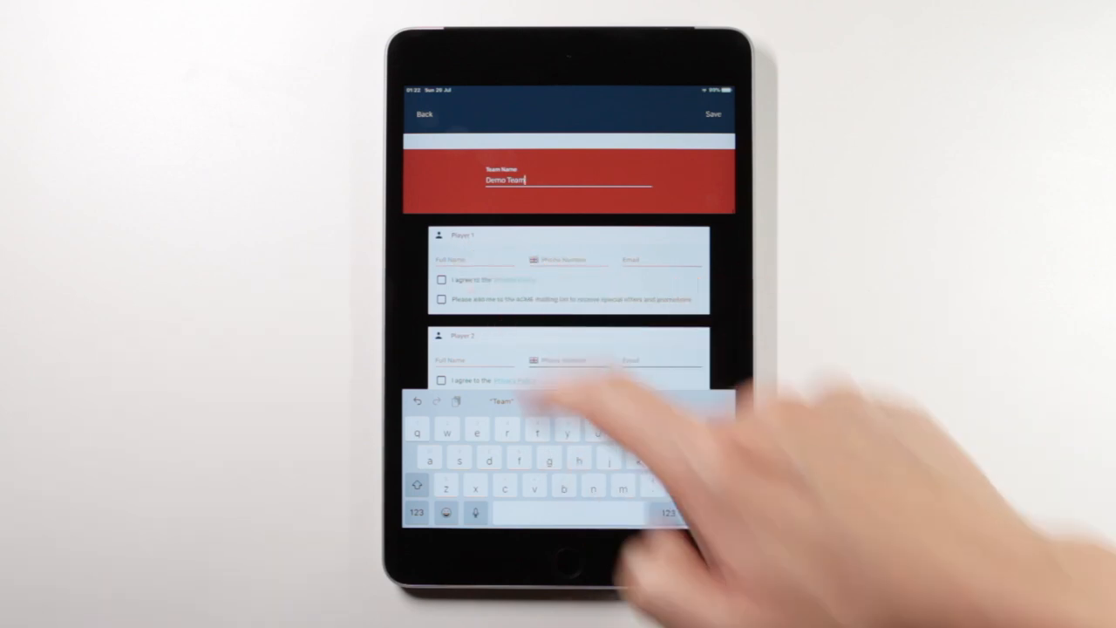
# Type Player 1's name, phone number and email into their three contact fields.
pyautogui.click(475, 259)
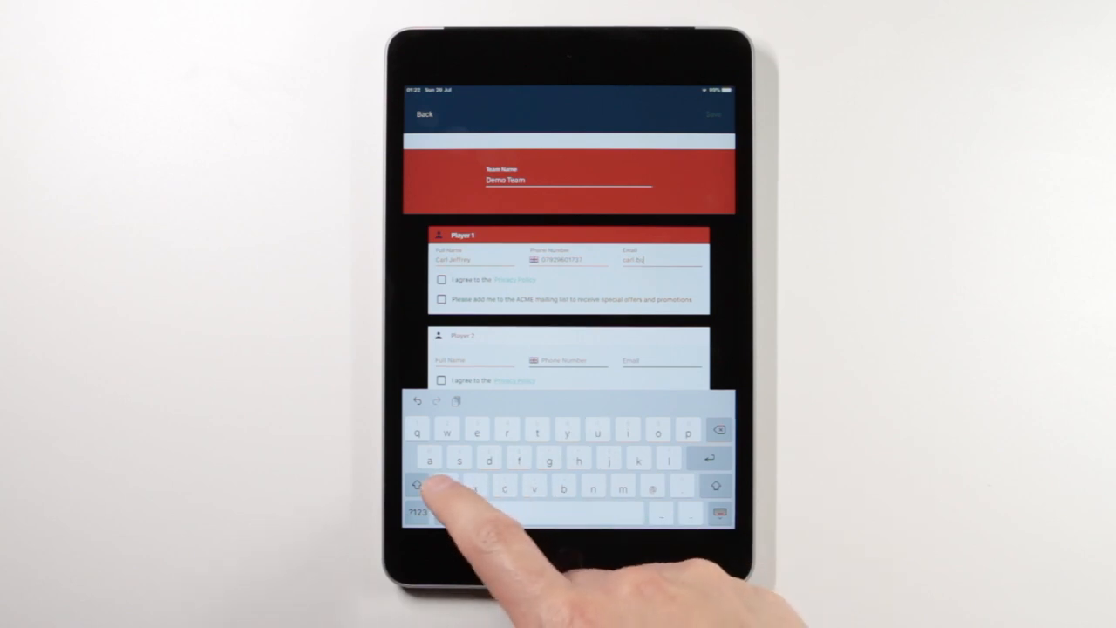
pyautogui.write('mail.com')
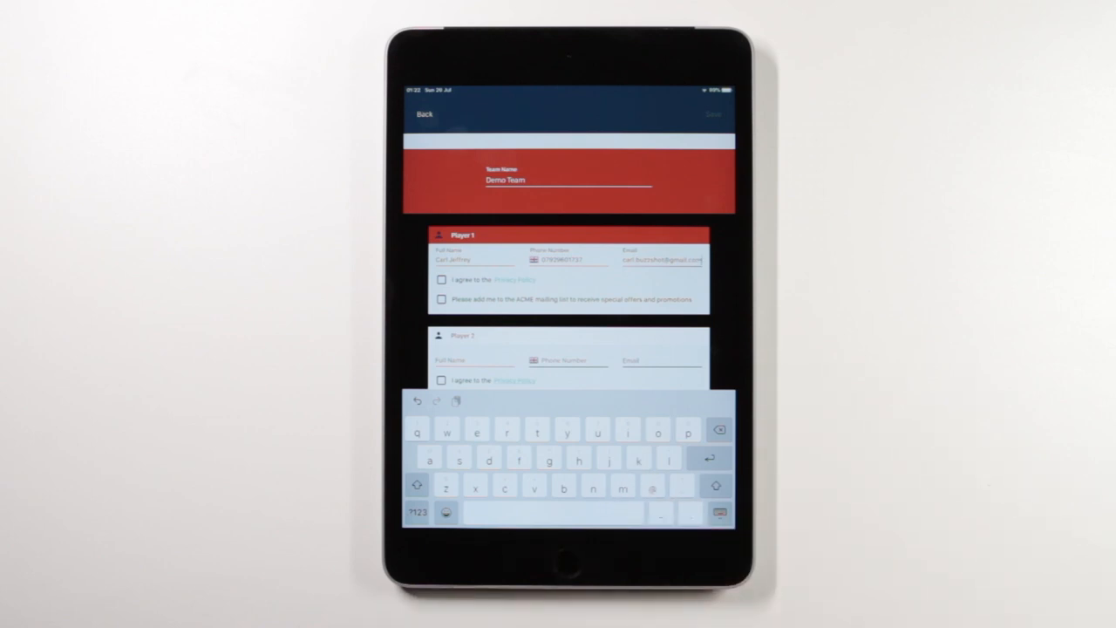
# Tick Player 1's 'I agree to the Privacy Policy' checkbox and hide the keyboard.
pyautogui.click(442, 280)
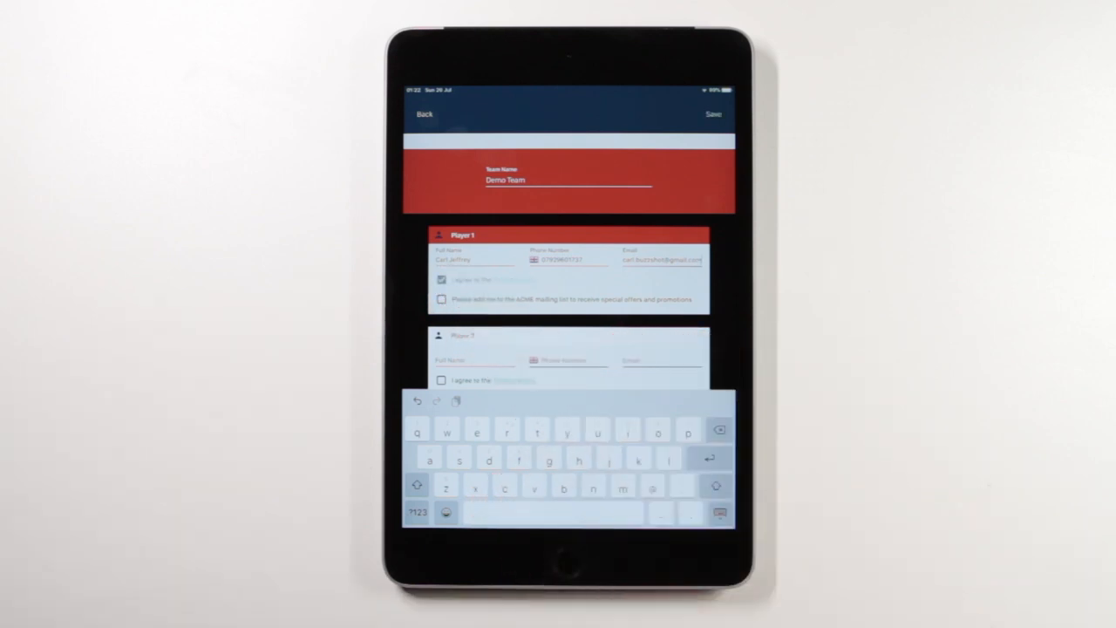
pyautogui.click(441, 279)
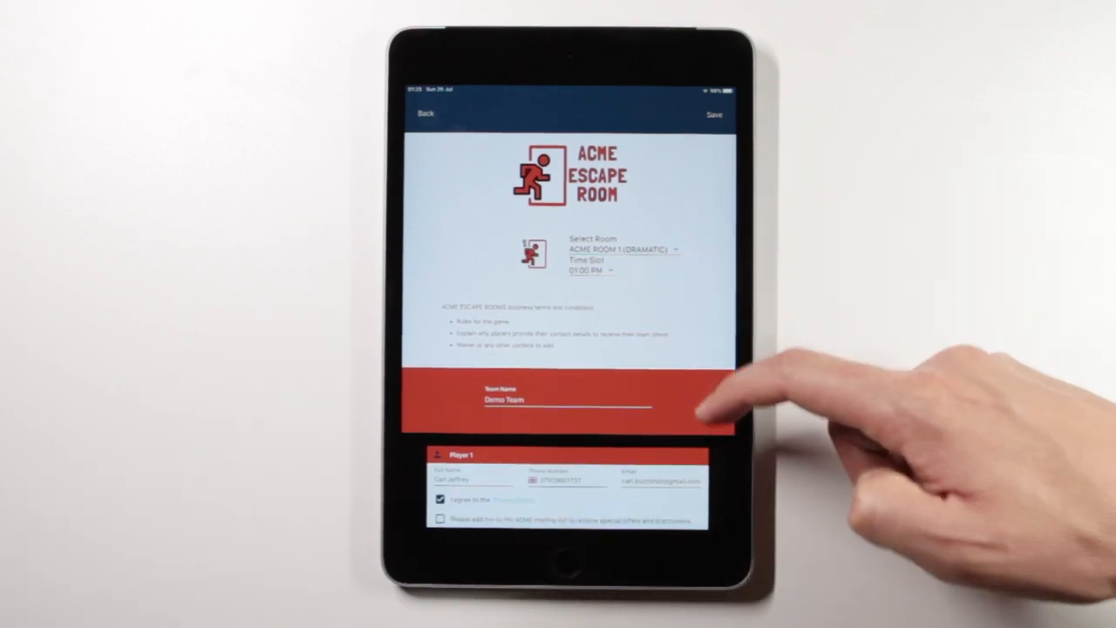
# Review all player cards down to Player 10, then save the team.
pyautogui.scroll(-3)
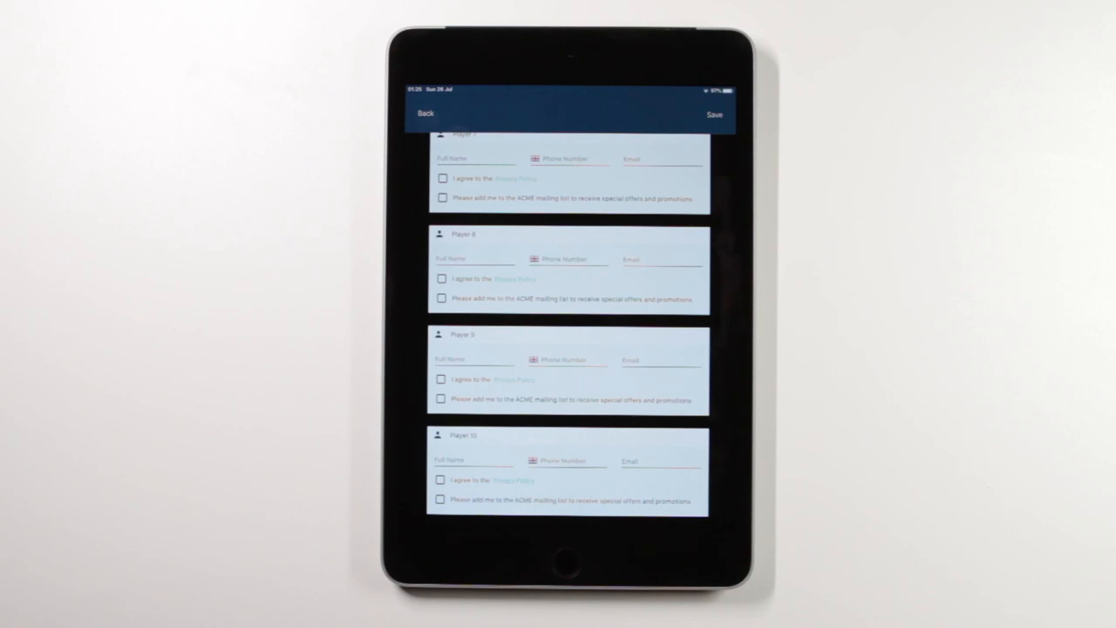
pyautogui.scroll(-3)
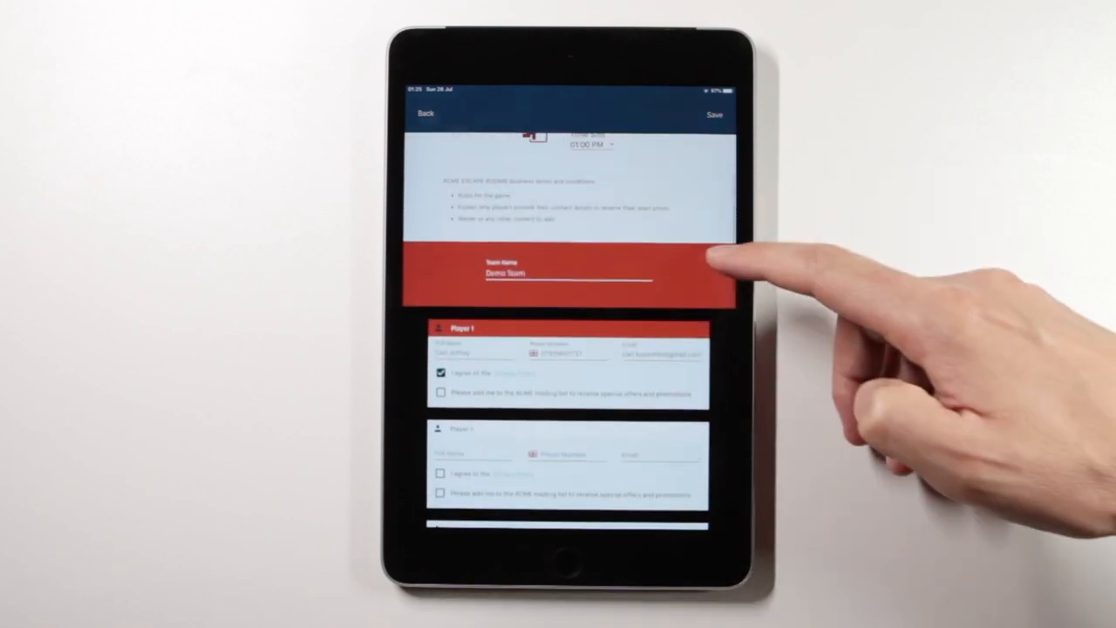
pyautogui.scroll(-3)
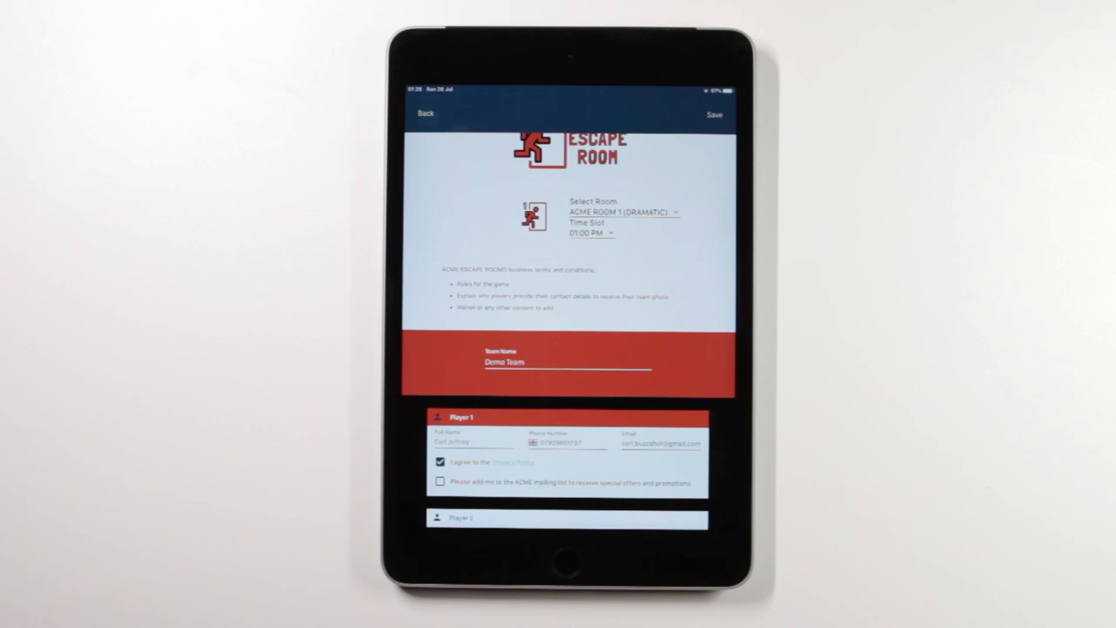
pyautogui.click(713, 114)
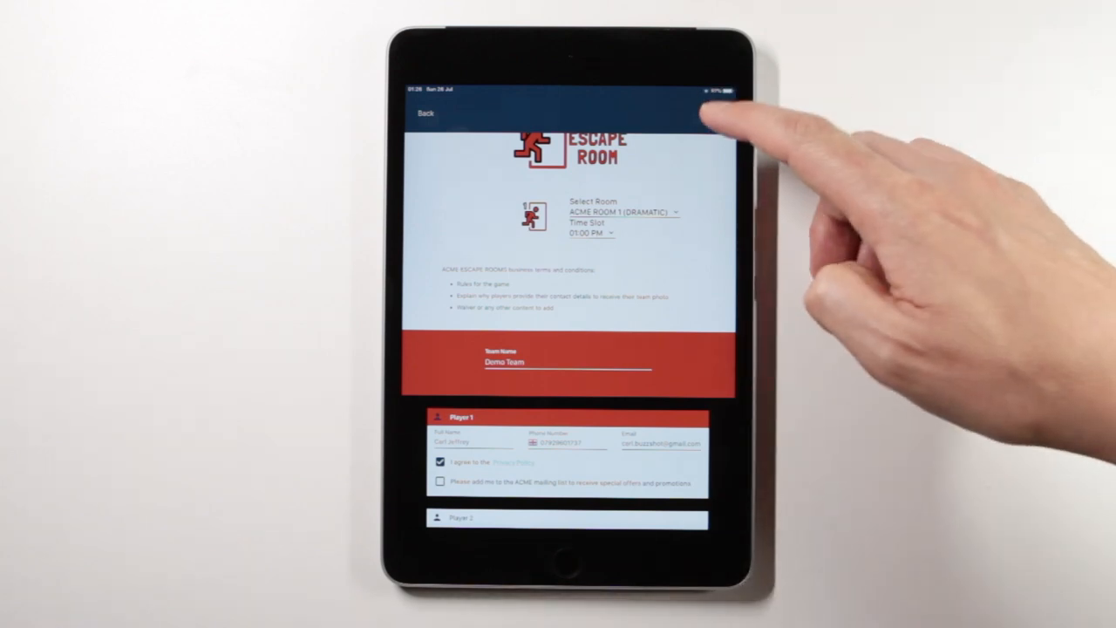
pyautogui.click(713, 113)
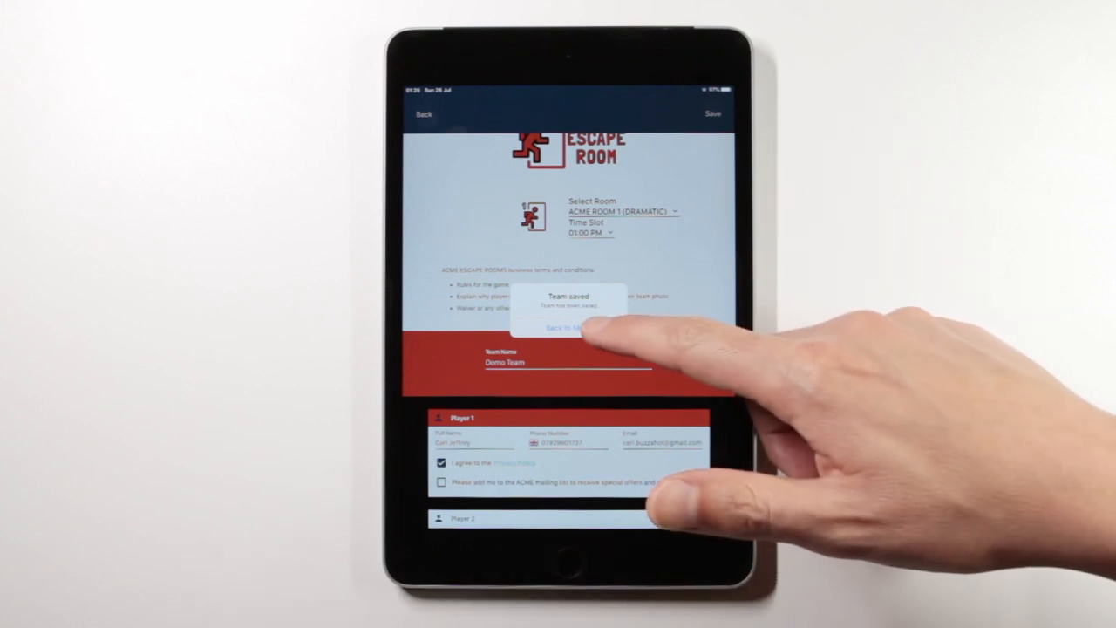
# Choose Back to Menu on the Team saved alert and return to the team list.
pyautogui.click(567, 327)
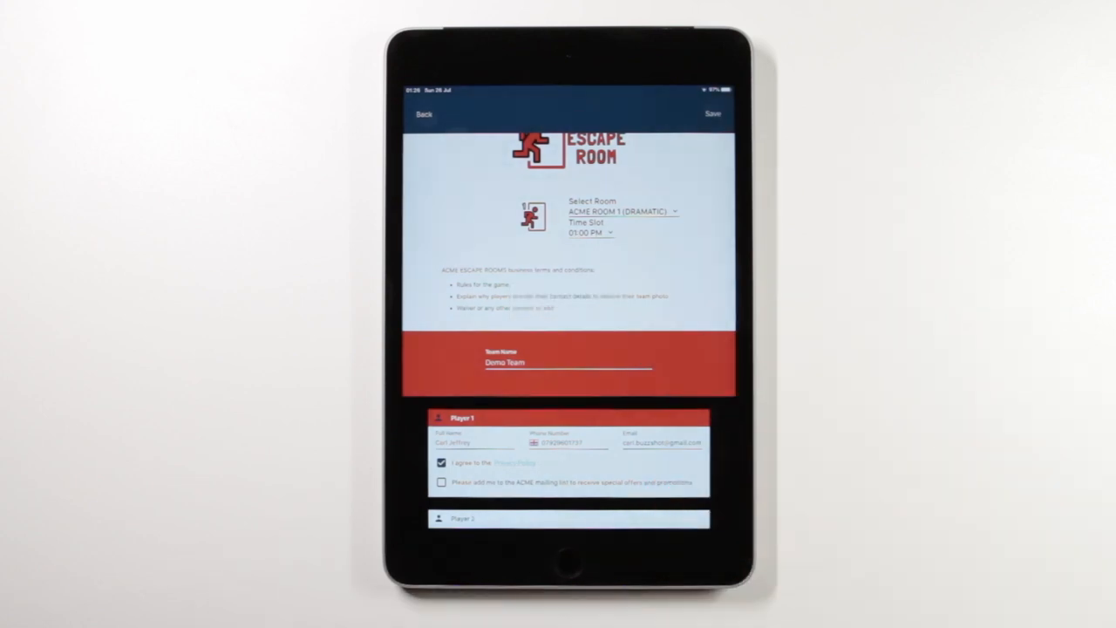
pyautogui.click(713, 113)
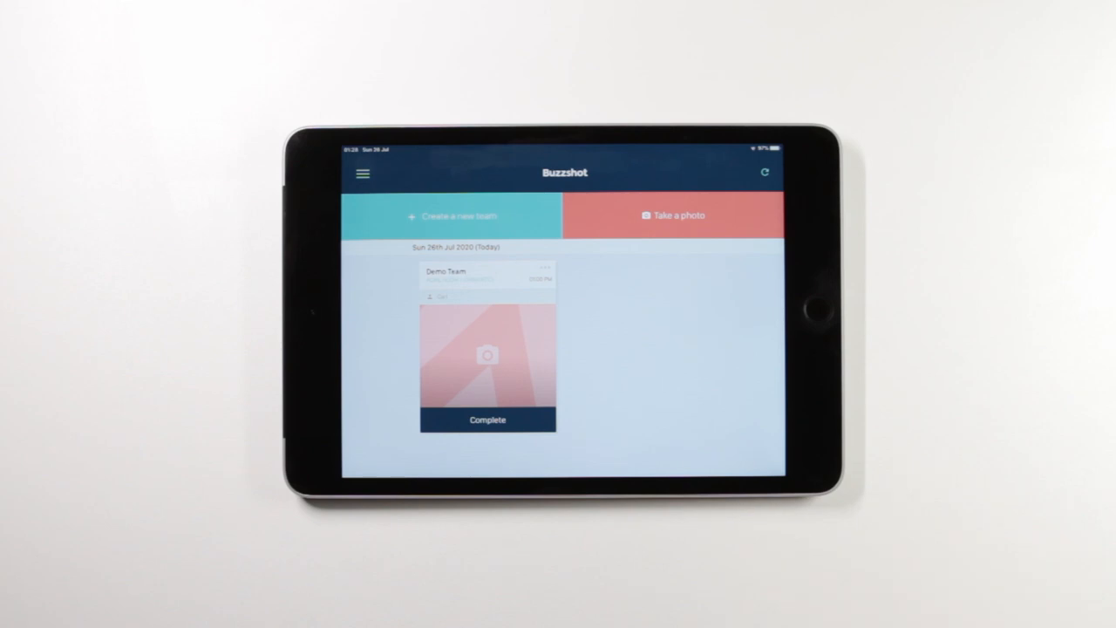
# Take the team photo with the ACME Room 1 overlay from the Select photo screen.
pyautogui.click(487, 355)
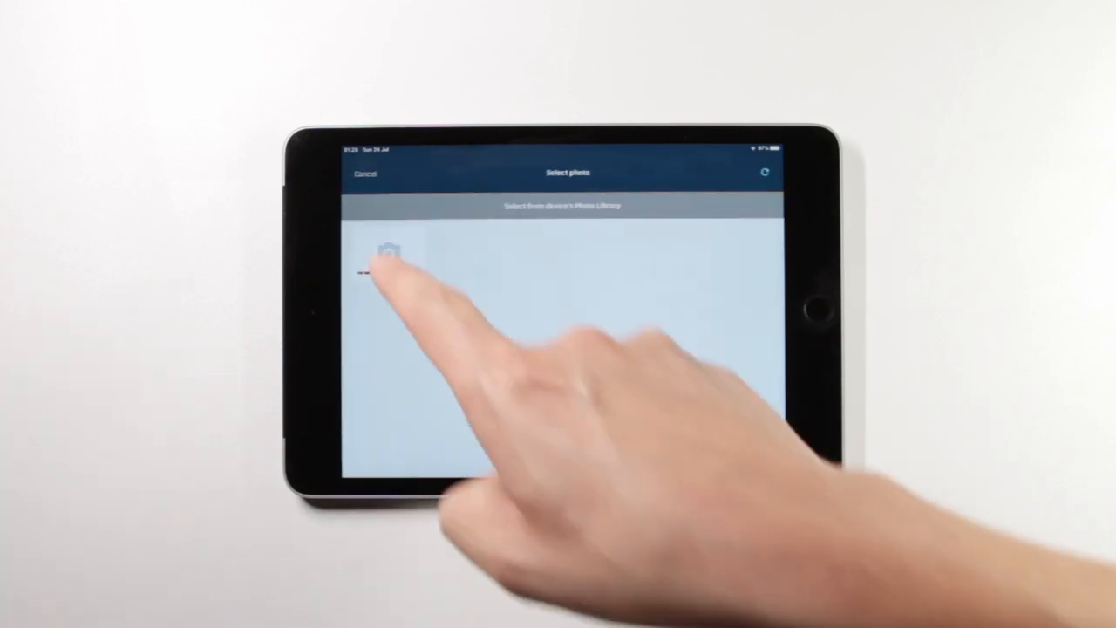
pyautogui.click(388, 257)
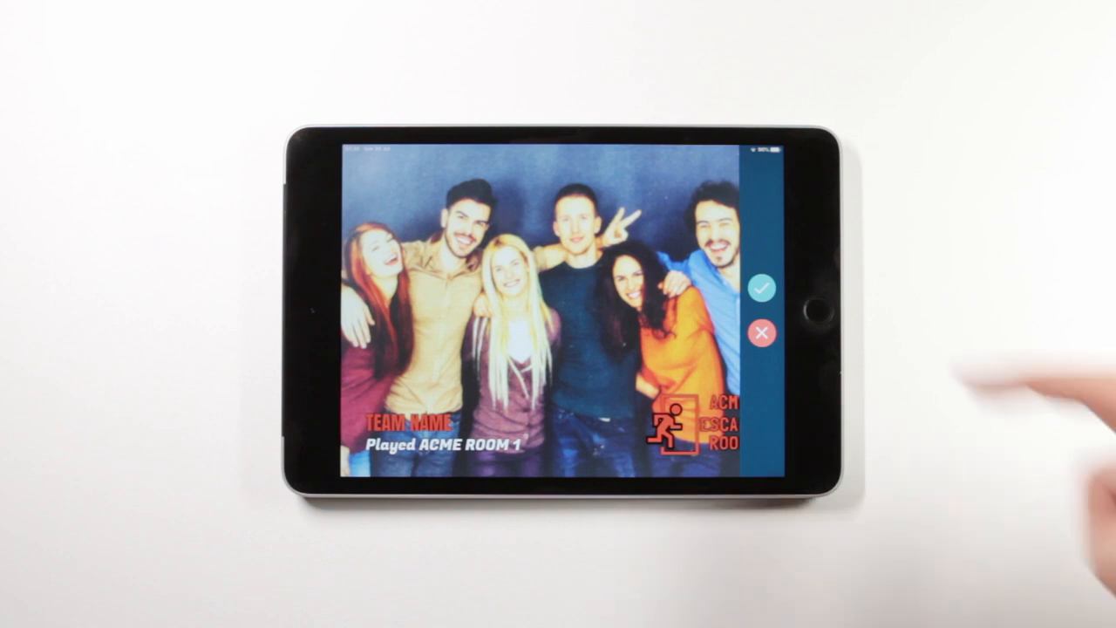
# Accept the overlaid photo and open Demo Team's completion form.
pyautogui.click(763, 288)
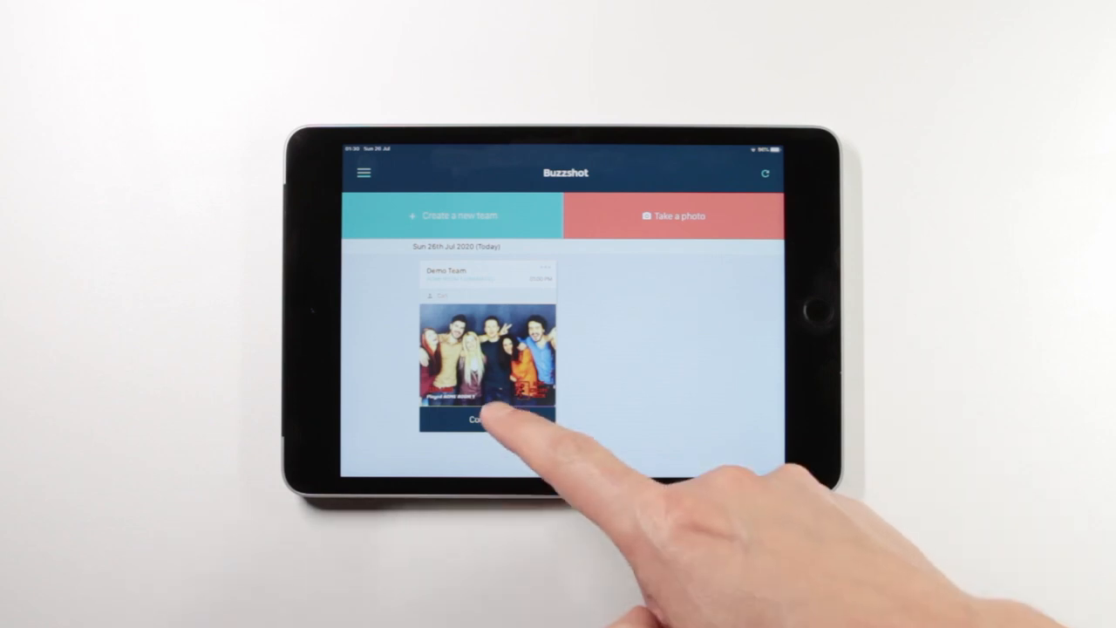
pyautogui.click(487, 357)
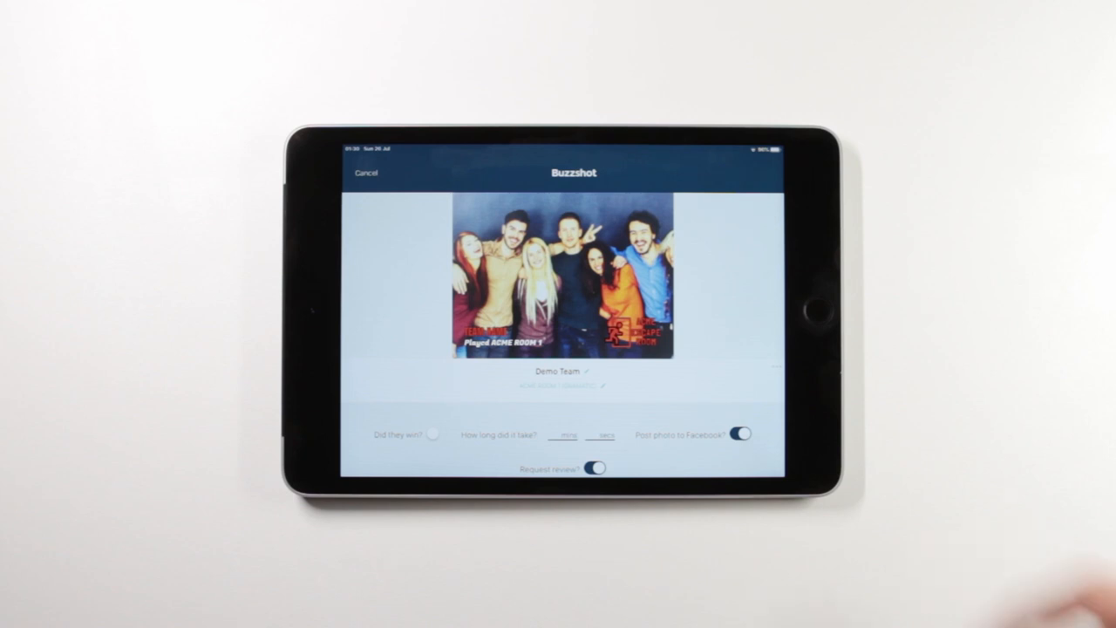
pyautogui.scroll(-3)
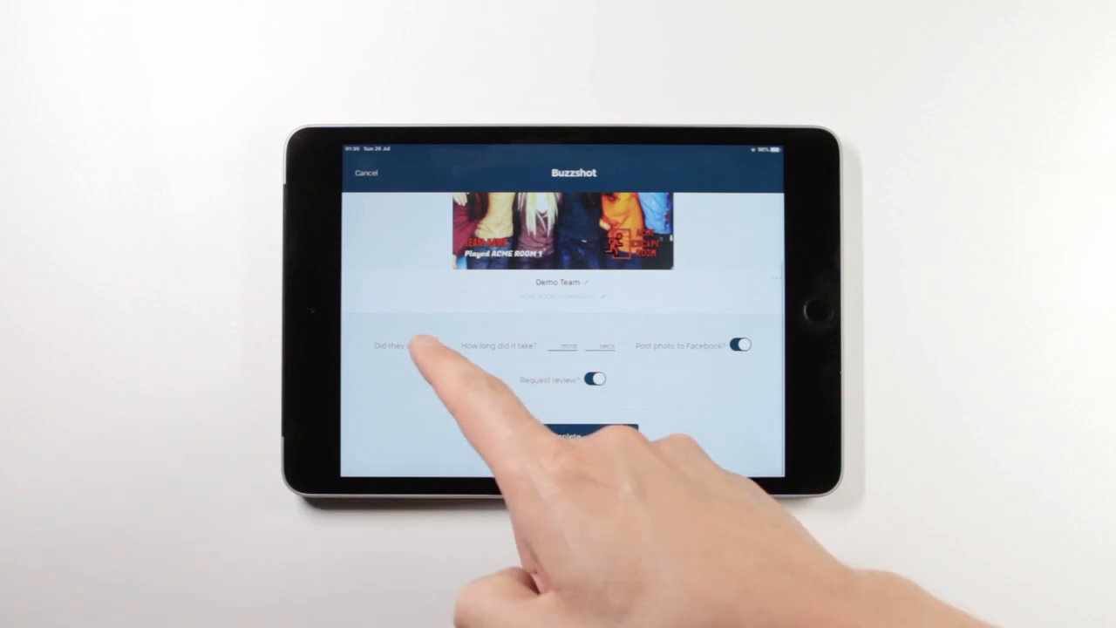
# Switch on 'Did they win?' and enter the game's minutes and seconds.
pyautogui.click(438, 345)
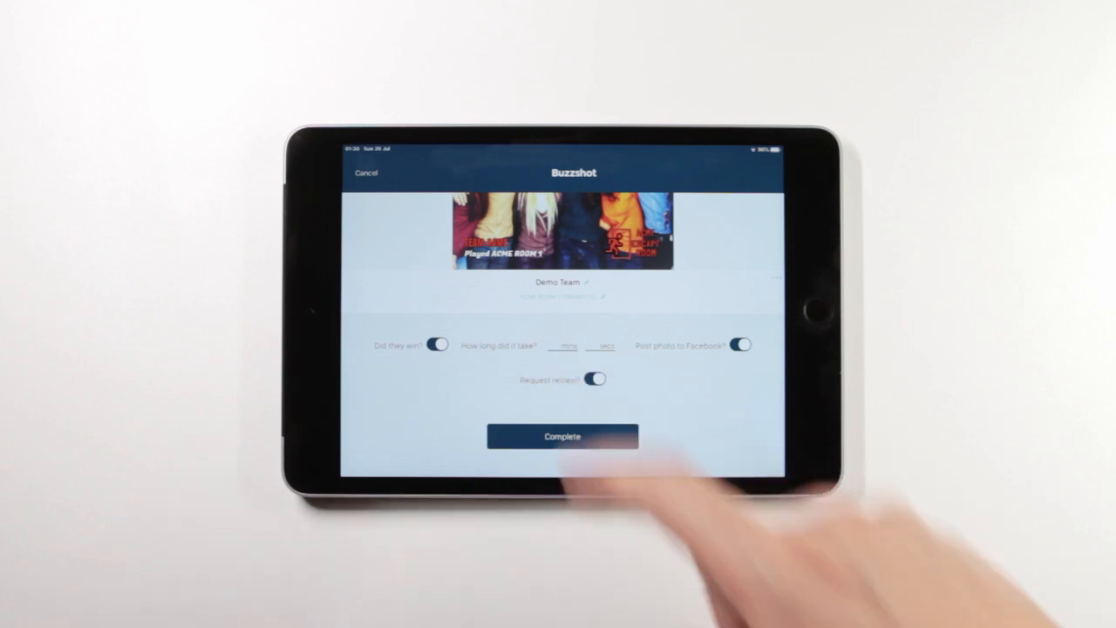
pyautogui.click(564, 346)
pyautogui.write('50')
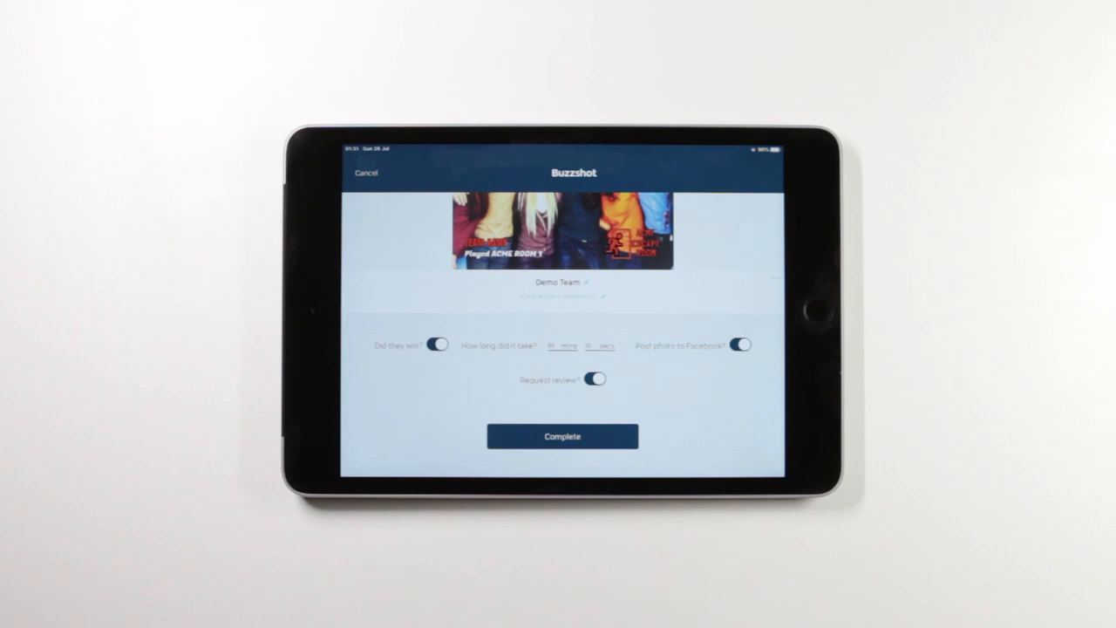
# Turn off 'Post photo to Facebook?' and keep 'Request review?' enabled.
pyautogui.click(739, 345)
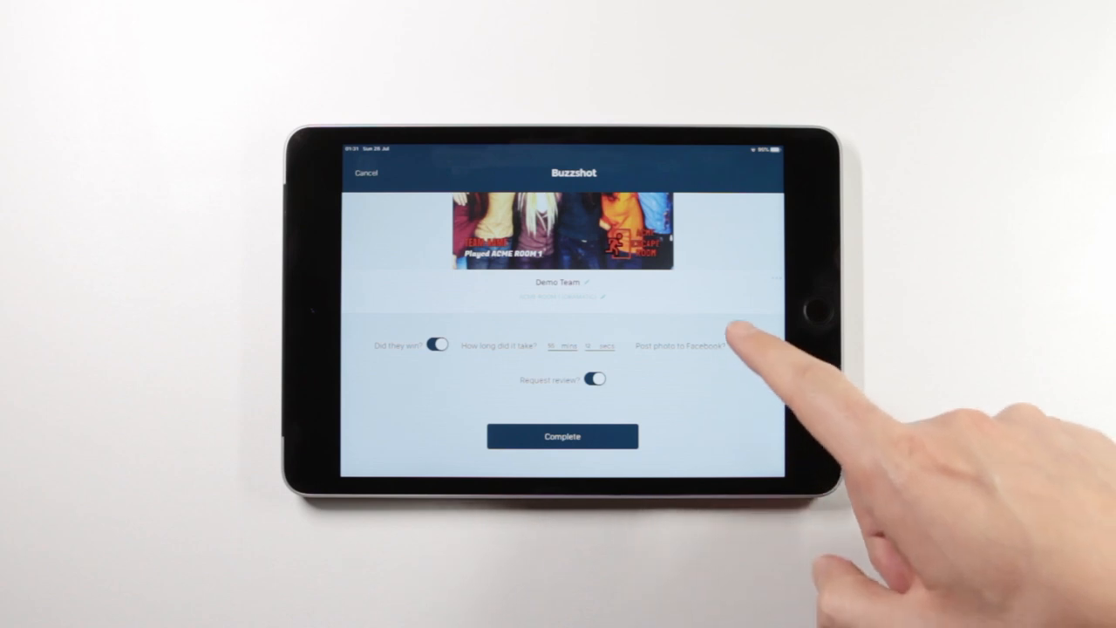
pyautogui.click(735, 345)
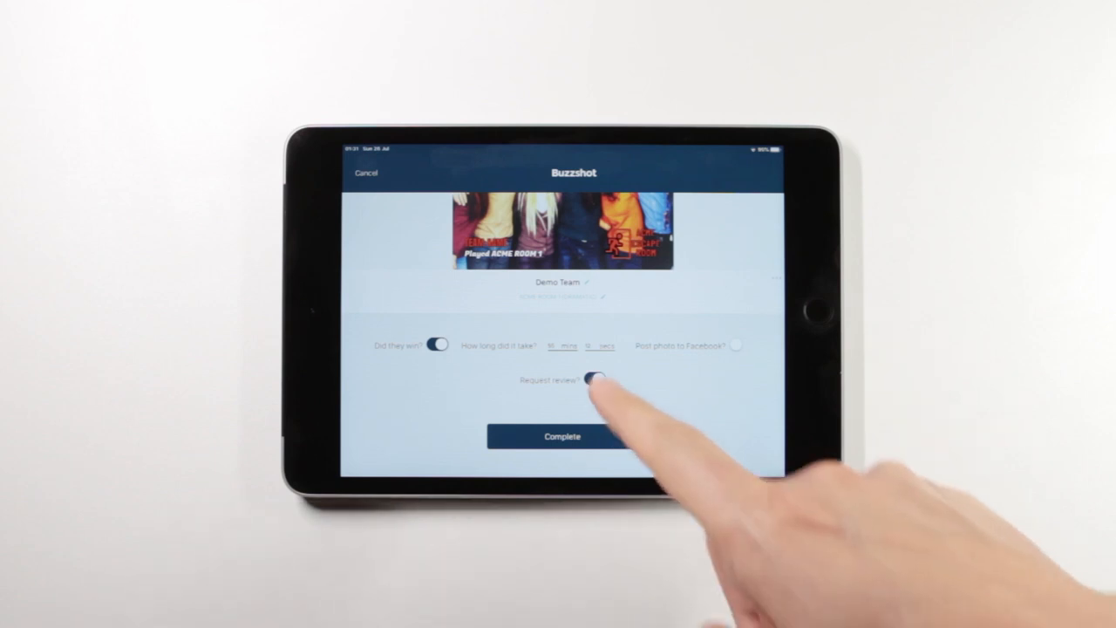
pyautogui.click(596, 378)
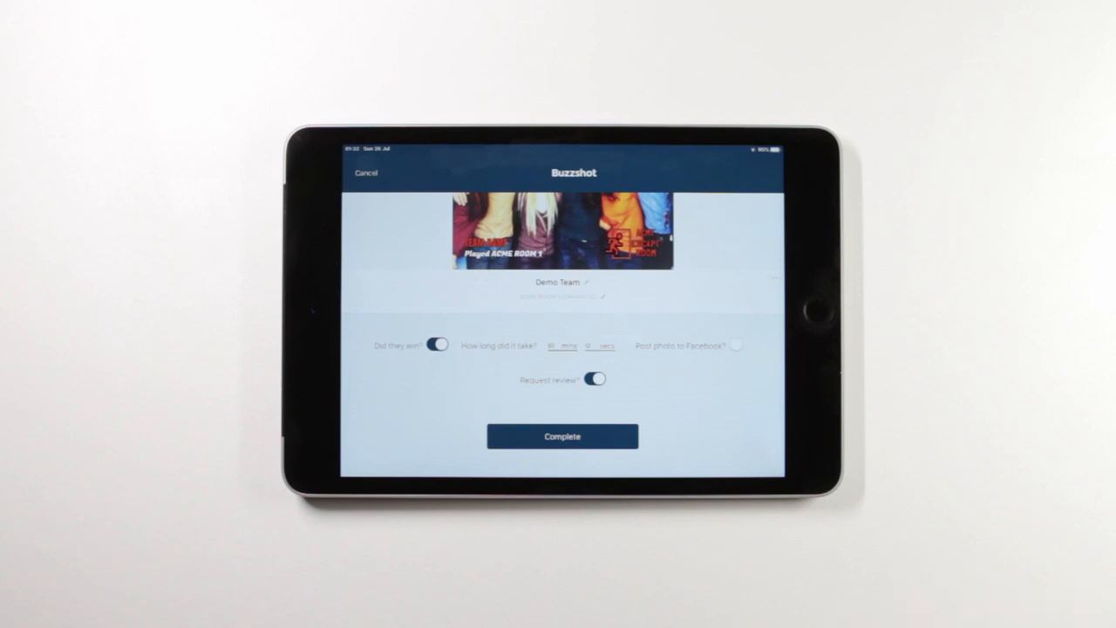
# Submit Demo Team's completed game details and confirm finishing the game.
pyautogui.click(561, 435)
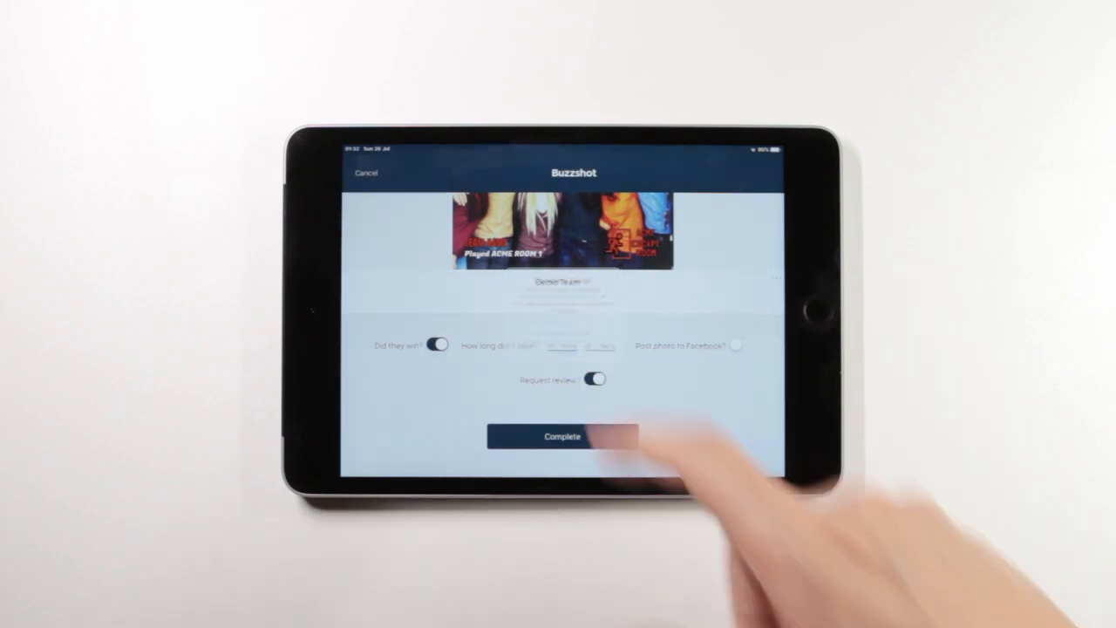
pyautogui.click(561, 436)
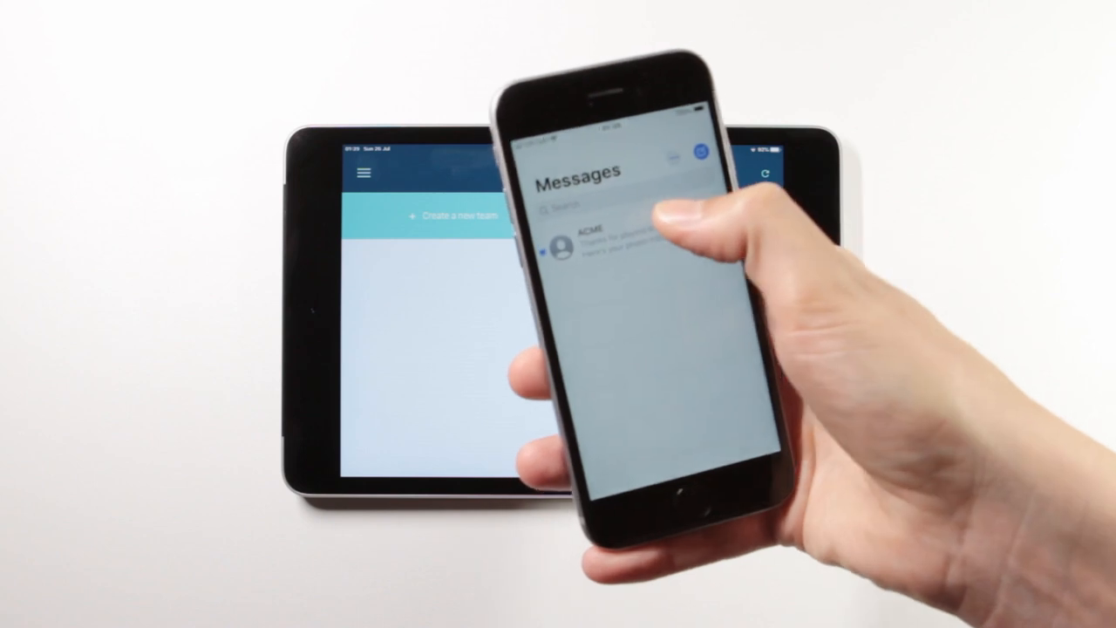
# Open ACME's thank-you email and scroll to the TripAdvisor review button and team photo.
pyautogui.click(610, 245)
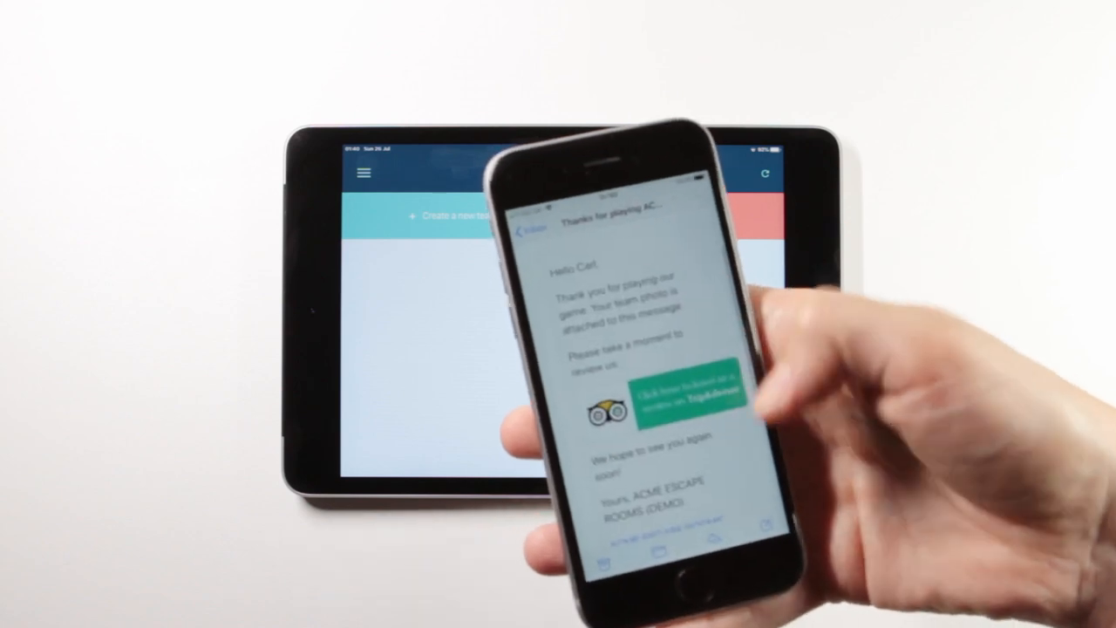
pyautogui.scroll(-3)
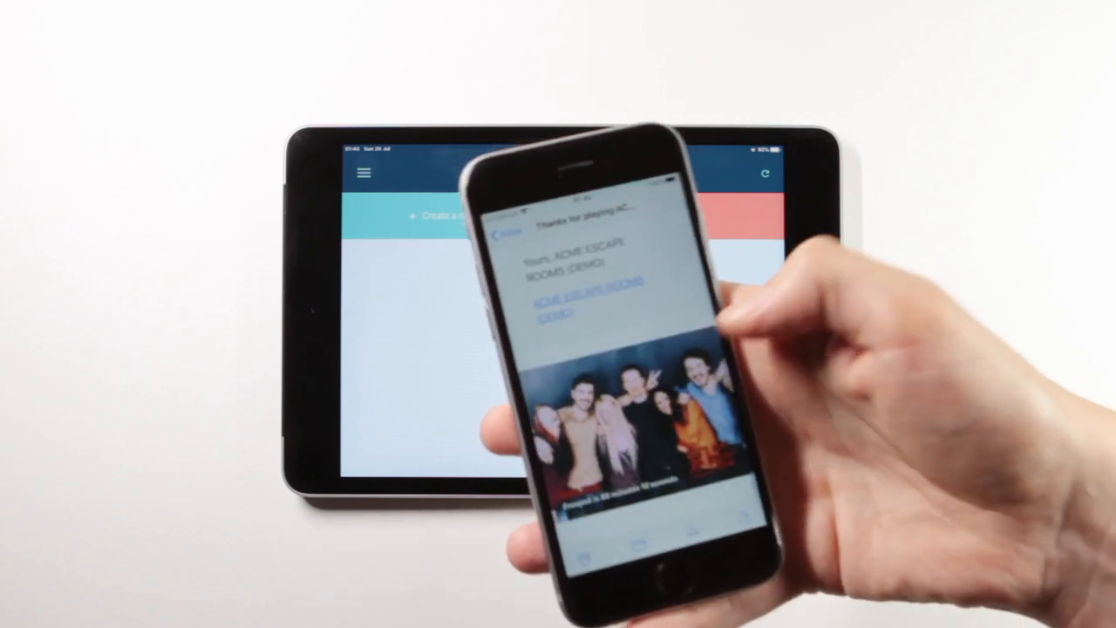